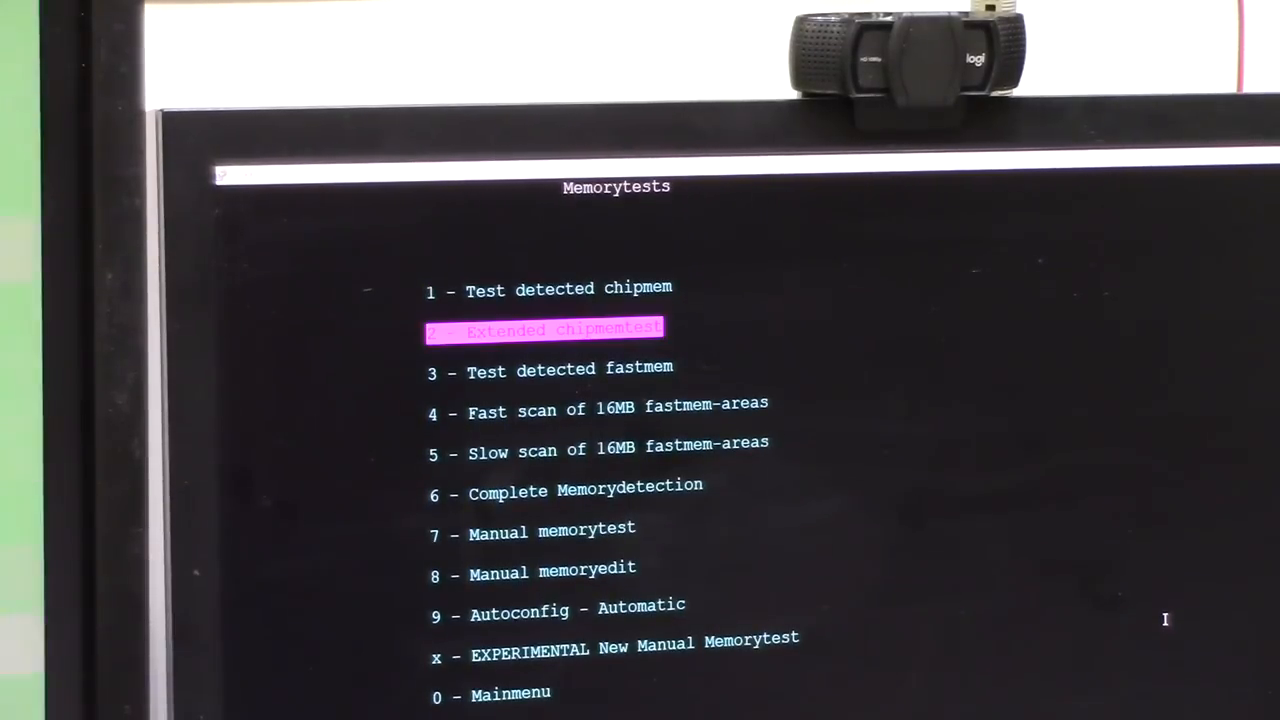
# - Start the Extended chipmemtest from the Memorytests menu
pyautogui.press('down')
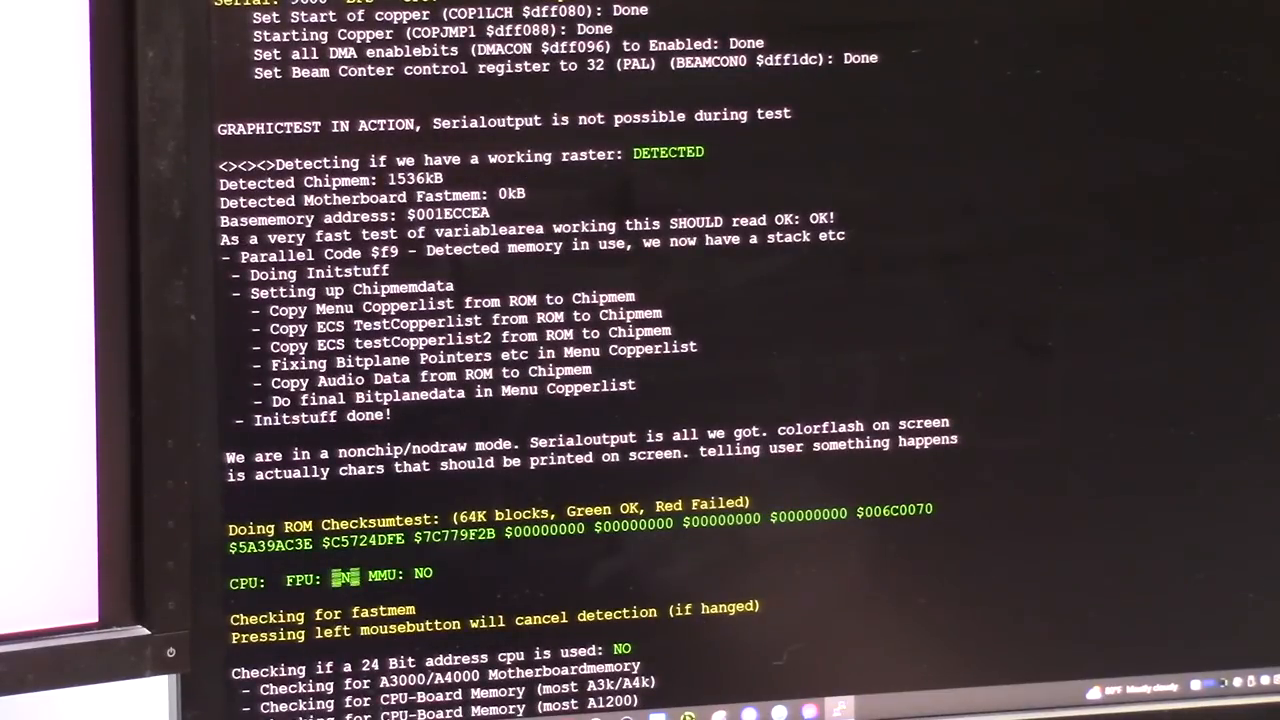
# - Scroll the serial log to the GRAPHICTEST output showing 1536kB chipmem and ROM checksums
pyautogui.scroll(-3)
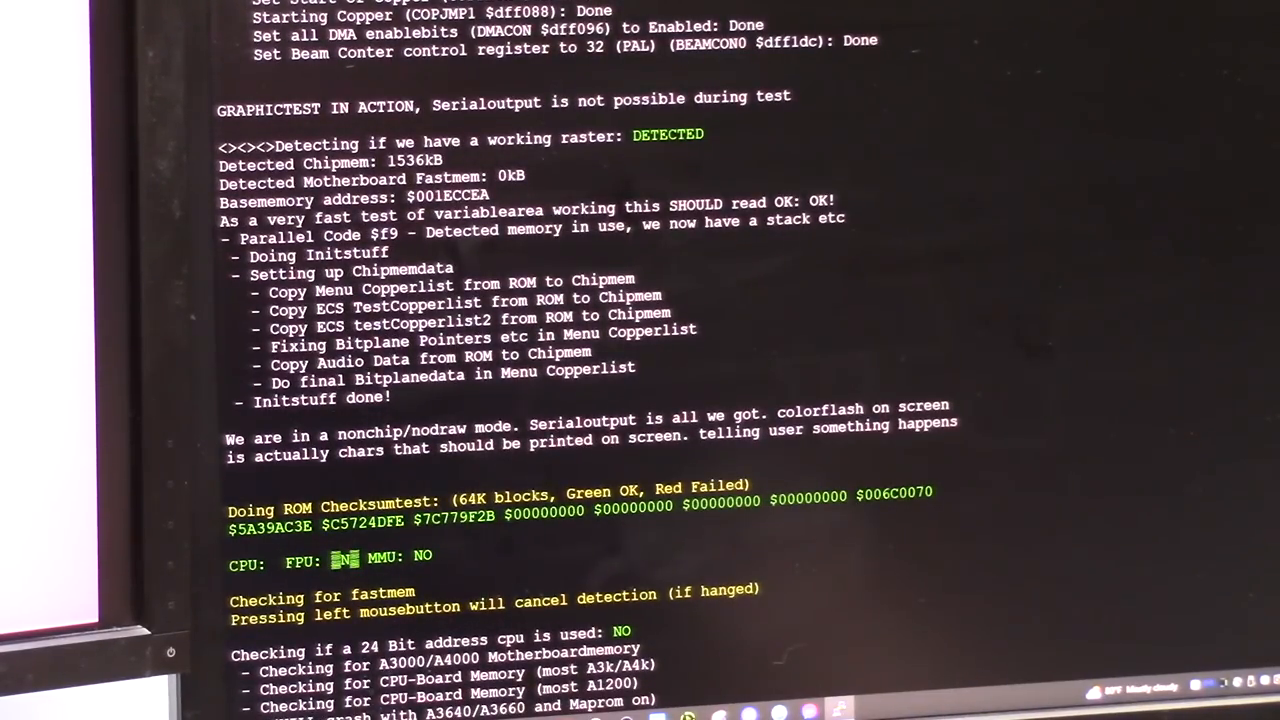